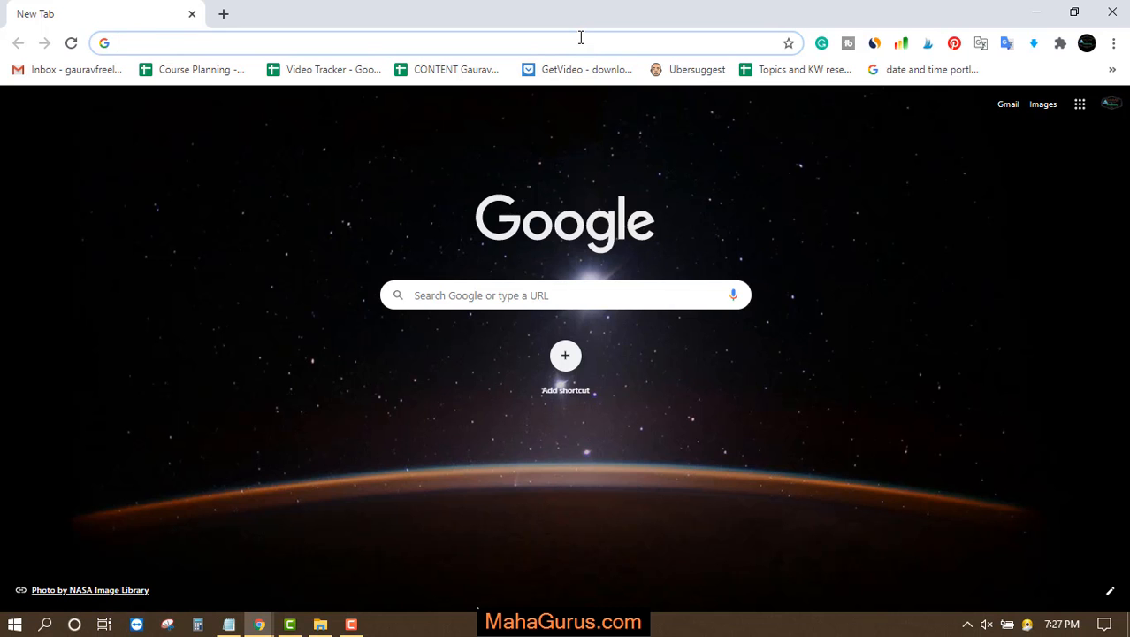
Go to ilovepdf.com/pdf_to_word in Chrome's address bar.
{"action": "type", "text": "ilovepdf.com/pdf_to_word"}
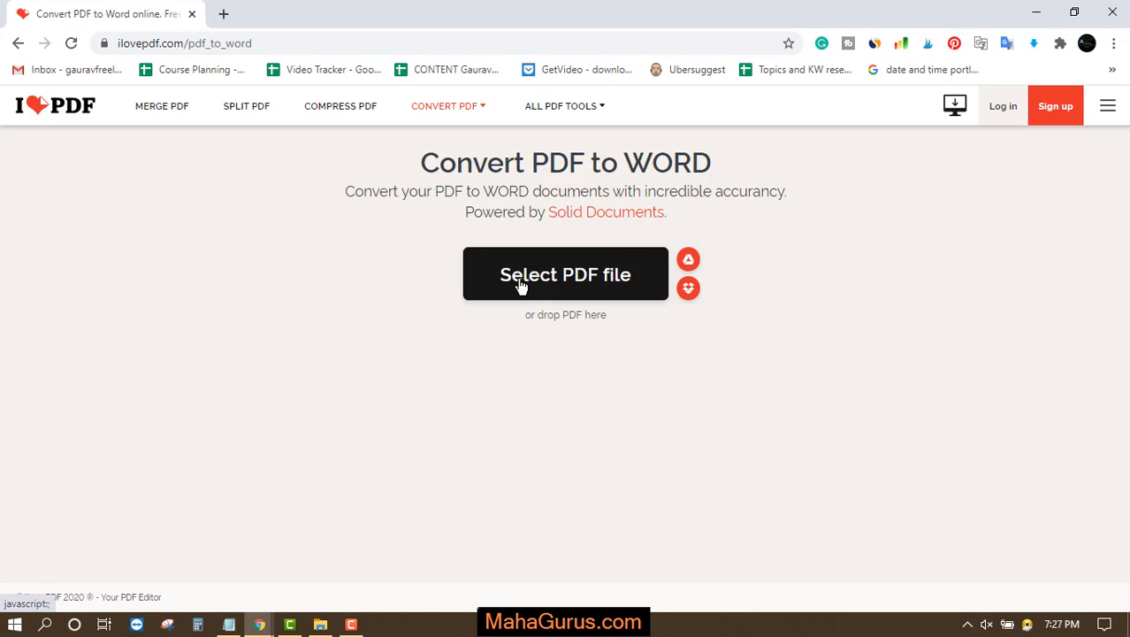
Upload BOSTON UNIVERSITY.pdf and start converting it to Word.
{"action": "left_click", "coordinate": [566, 274]}
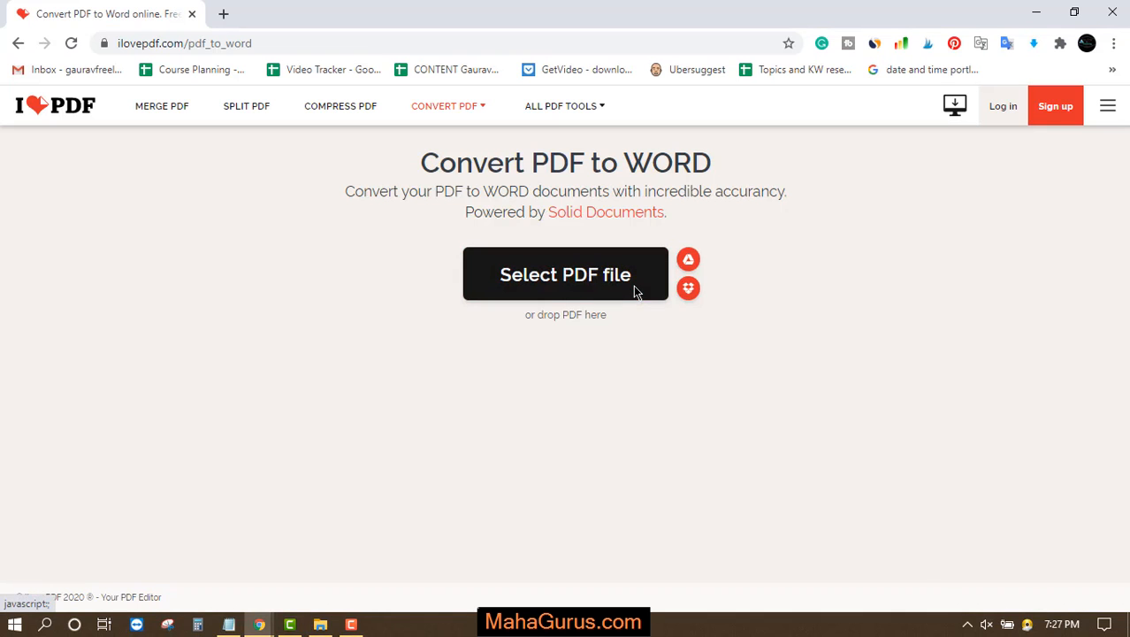
{"action": "left_click", "coordinate": [566, 274]}
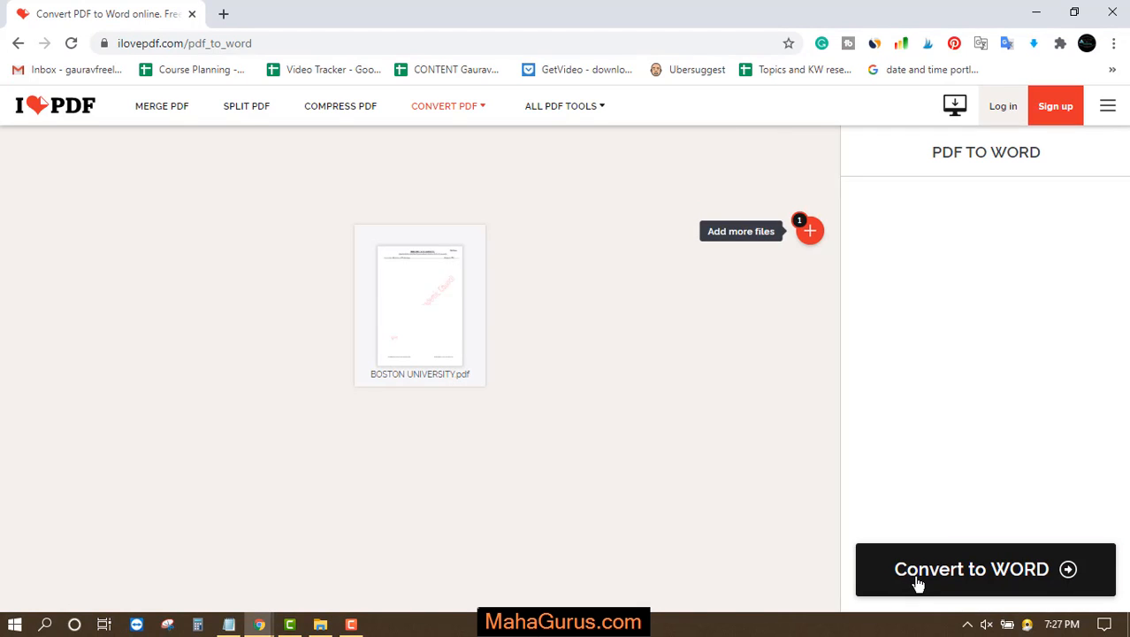
{"action": "left_click", "coordinate": [985, 570]}
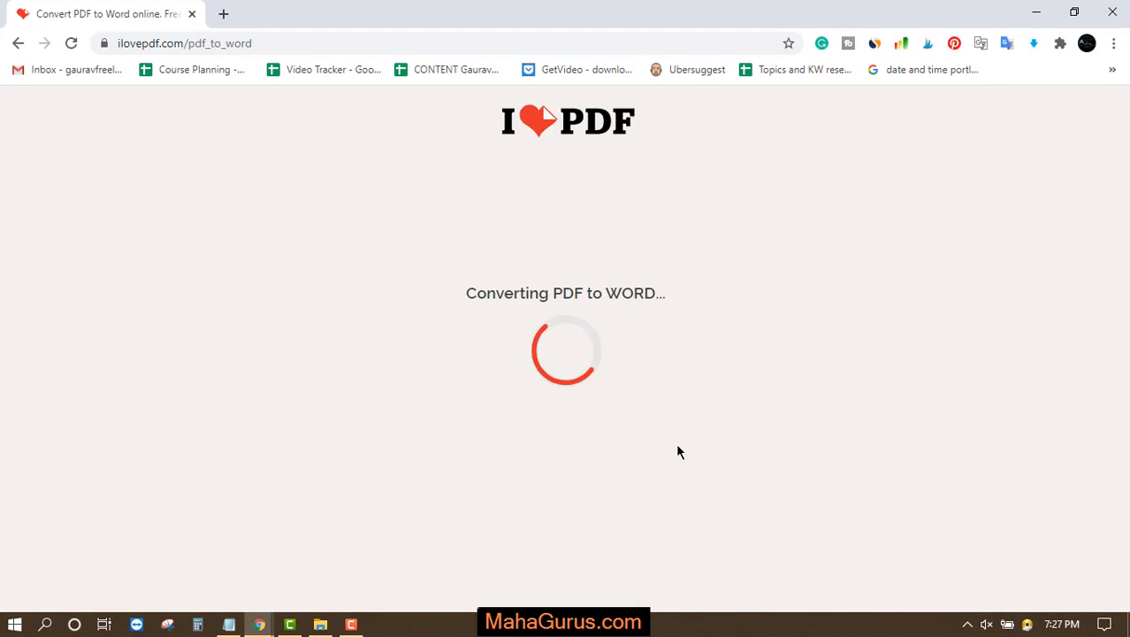
{"action": "mouse_move", "coordinate": [565, 424]}
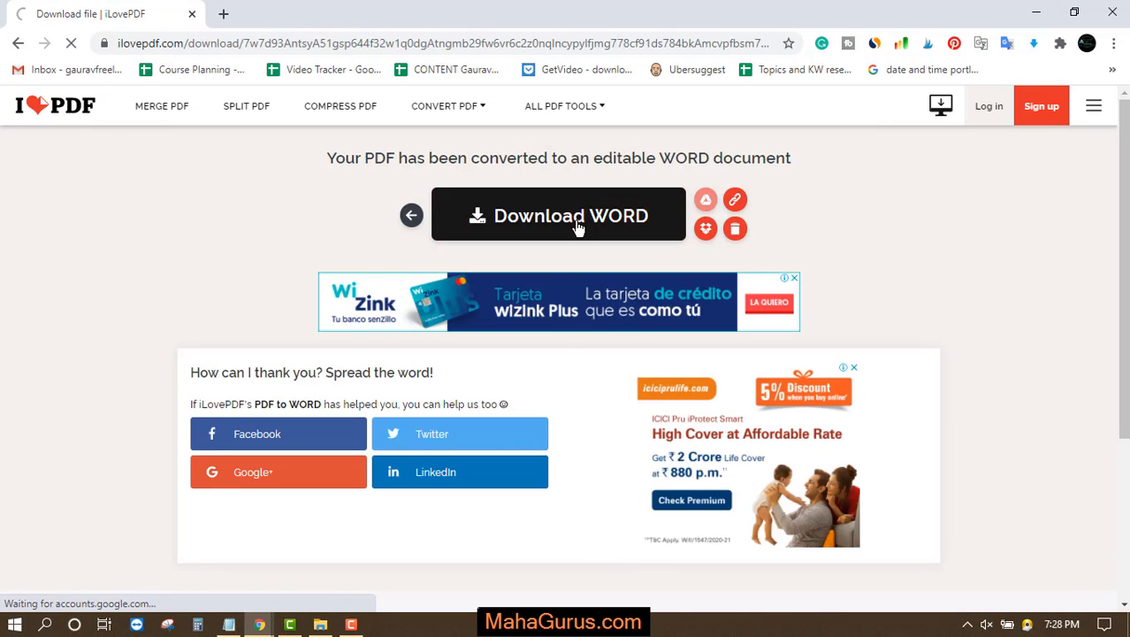
Download the converted Word file and open it from Chrome's download bar.
{"action": "left_click", "coordinate": [559, 216]}
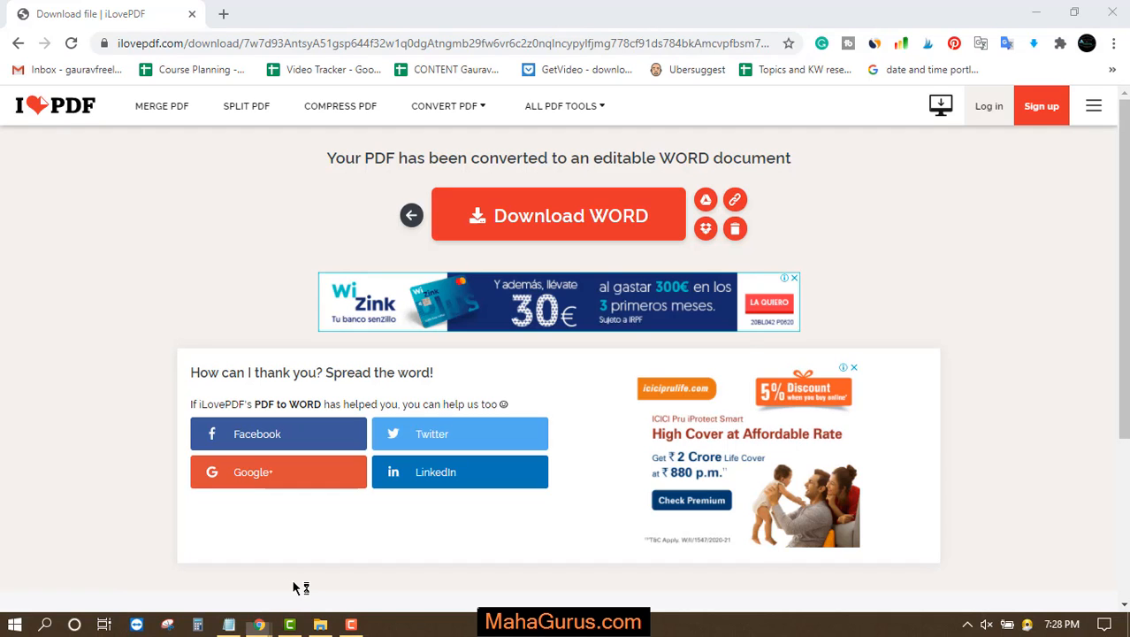
{"action": "left_click", "coordinate": [559, 215]}
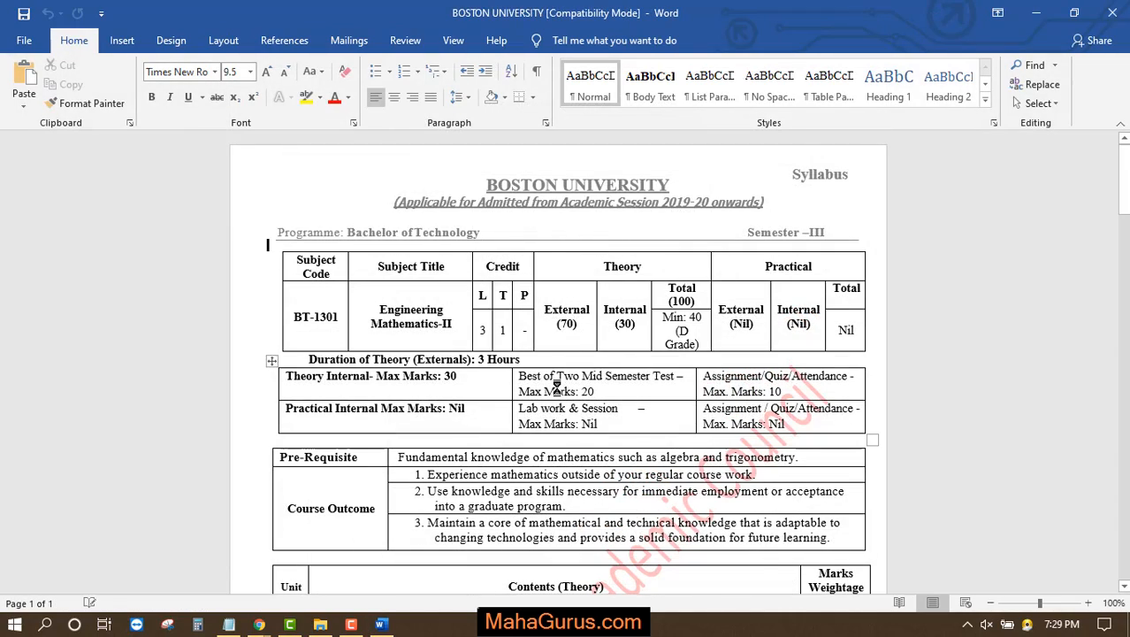
Edit the header so the title reads 'UNIVERSITY' without 'BOSTON', then return to the body.
{"action": "left_click", "coordinate": [634, 424]}
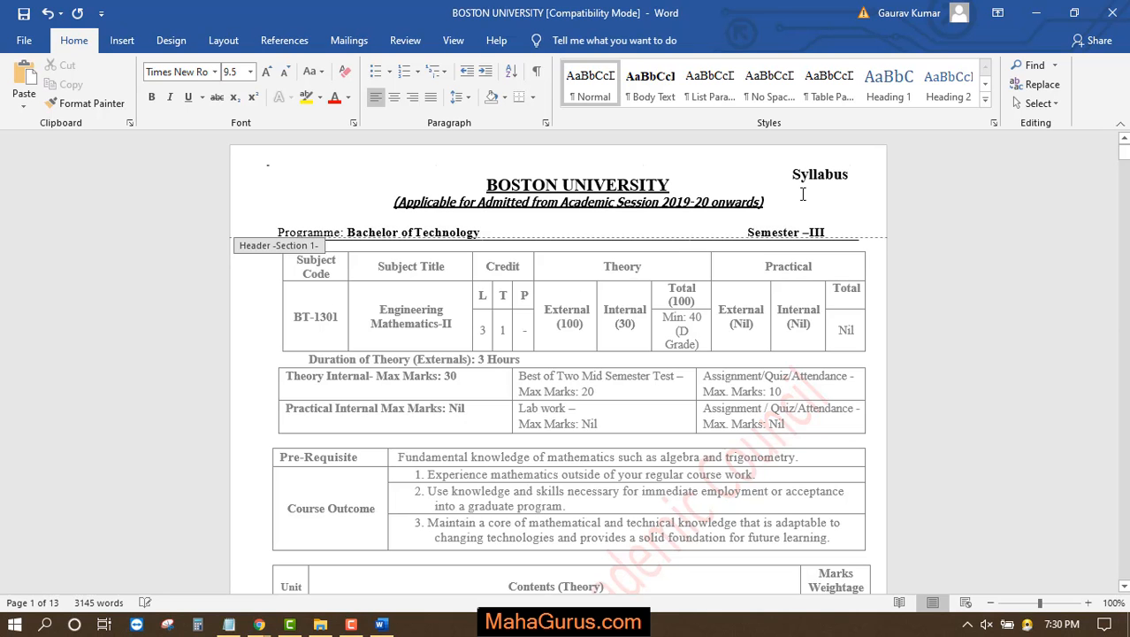
{"action": "left_click", "coordinate": [575, 414]}
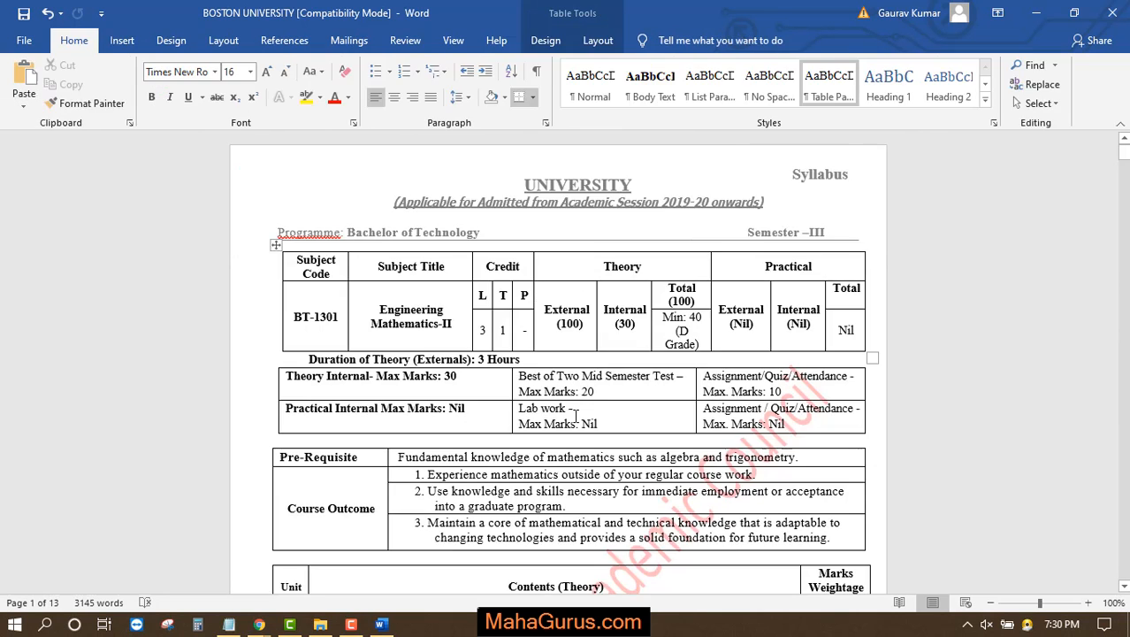